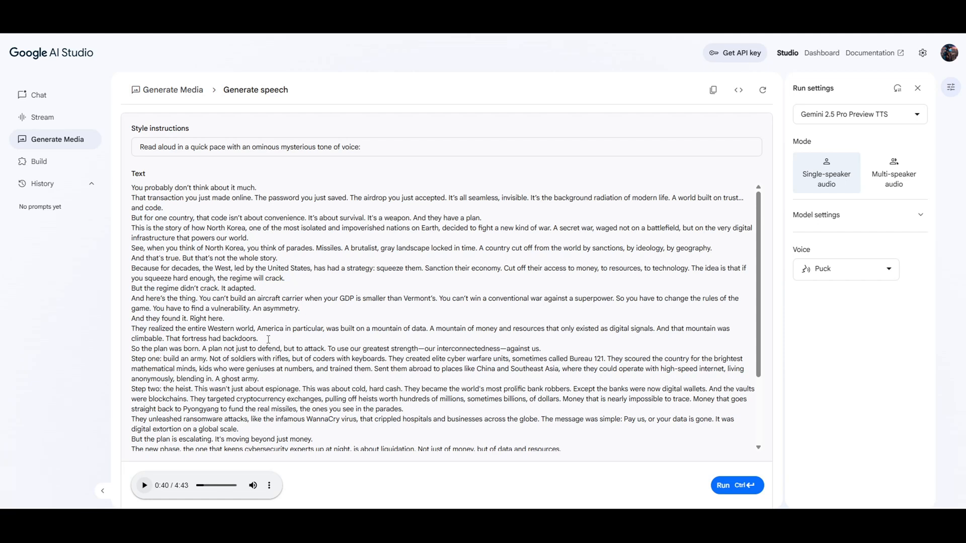
mouse_move(225, 456)
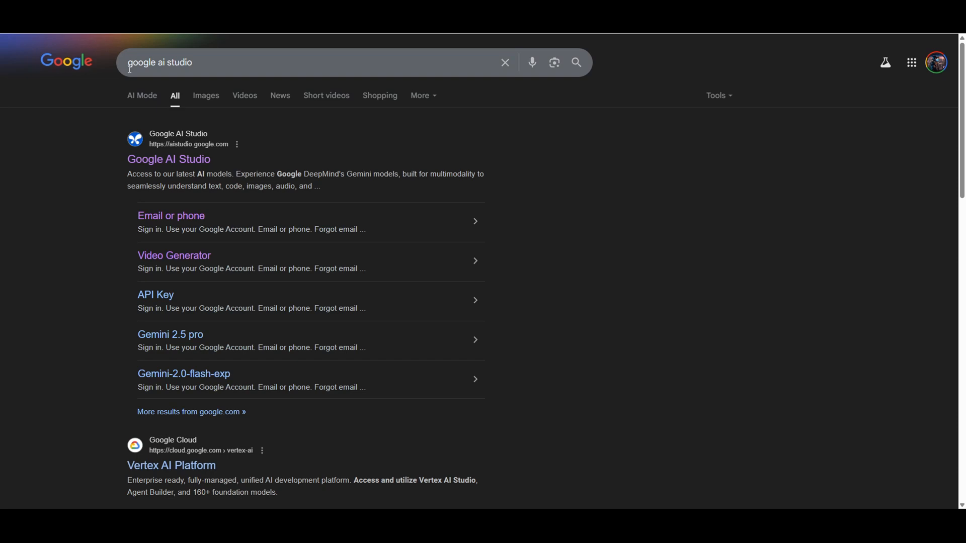
mouse_move(169, 159)
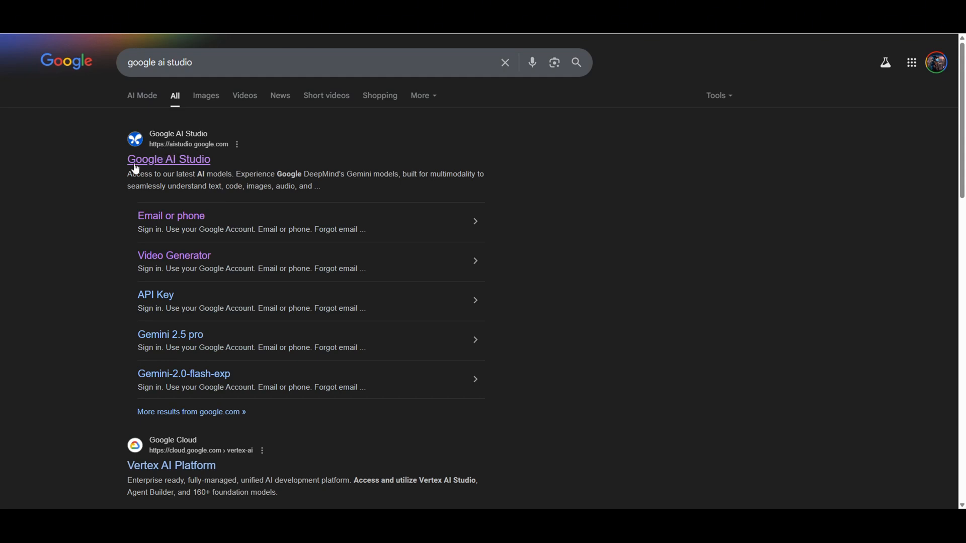
Load the Google AI Studio welcome page with an empty Gemini 2.5 Pro chat.
click(168, 159)
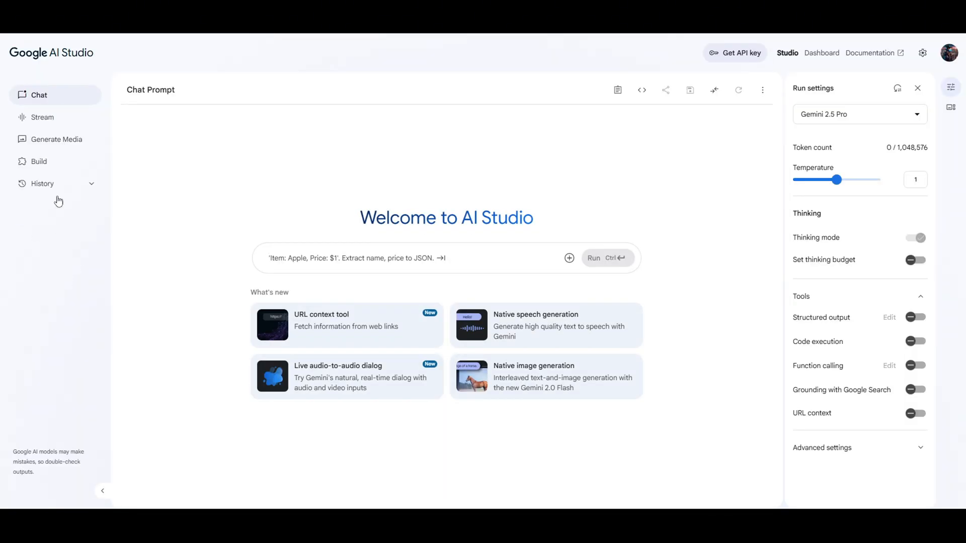
mouse_move(120, 236)
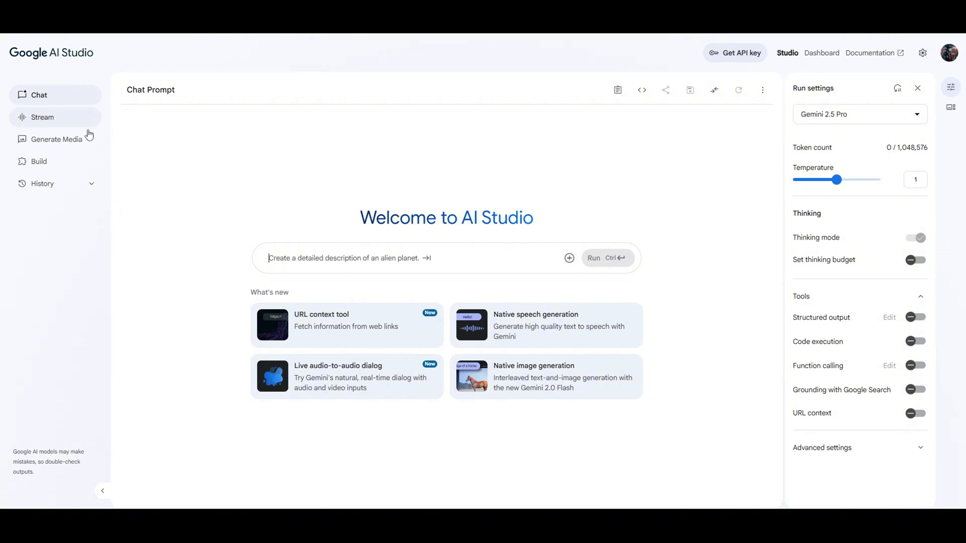
mouse_move(248, 189)
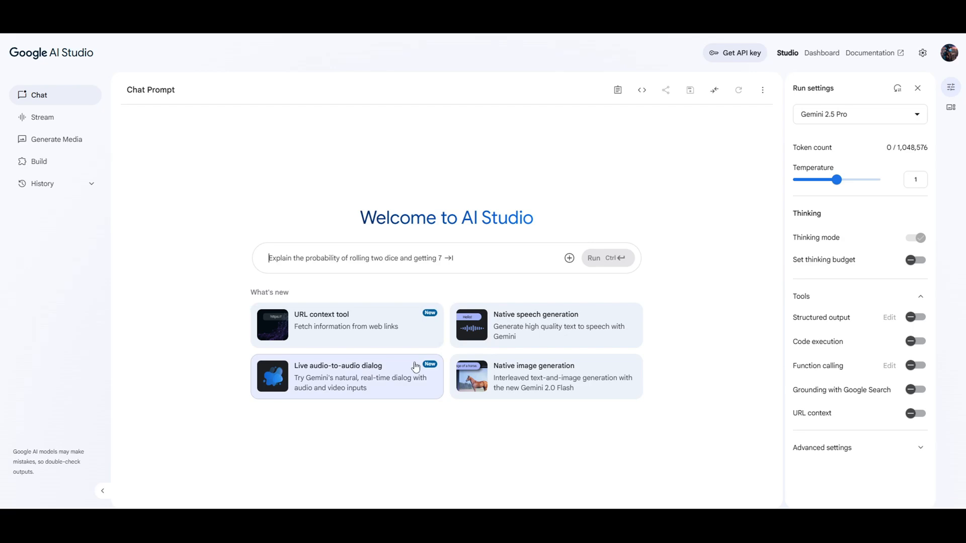
mouse_move(56, 139)
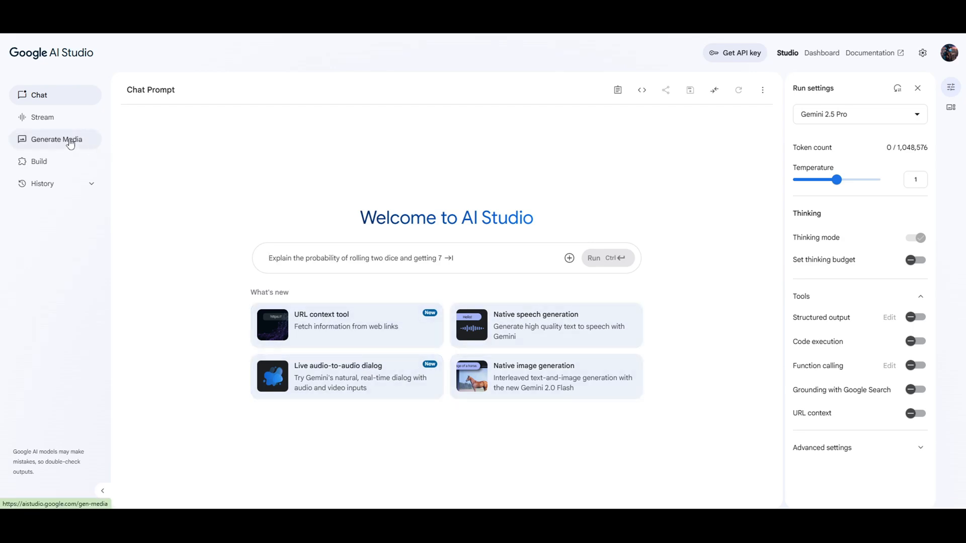
Reach the Gemini speech generation page via Generate Media, landing in multi-speaker TTS mode.
click(57, 139)
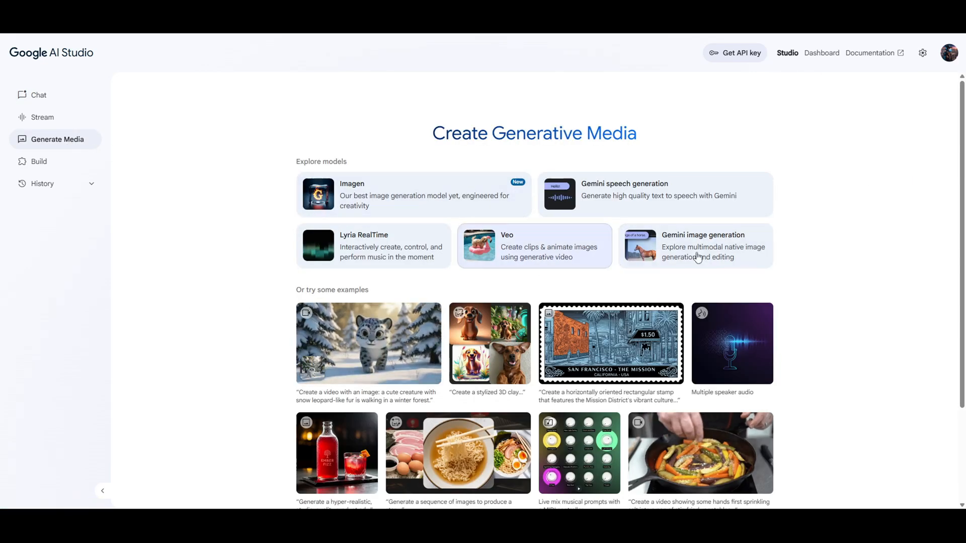
mouse_move(619, 198)
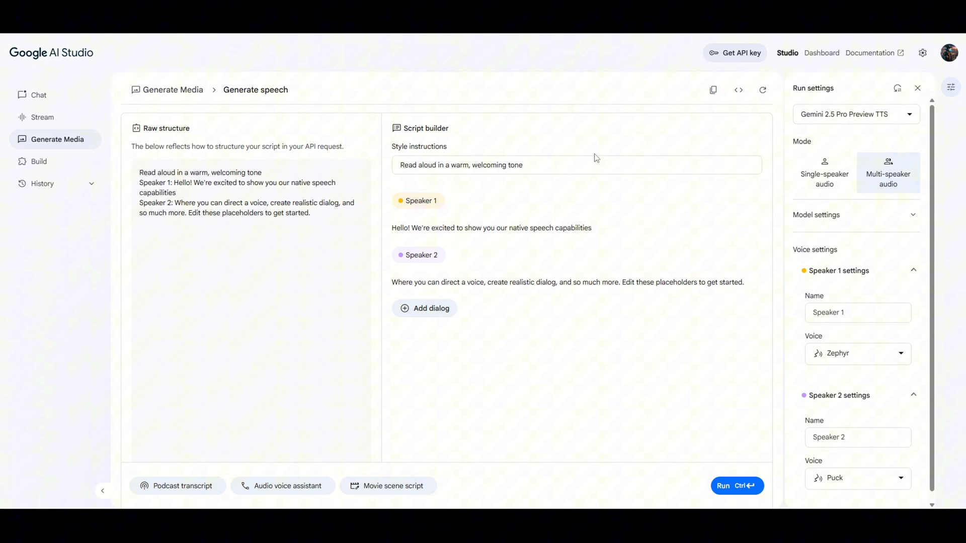
mouse_move(831, 150)
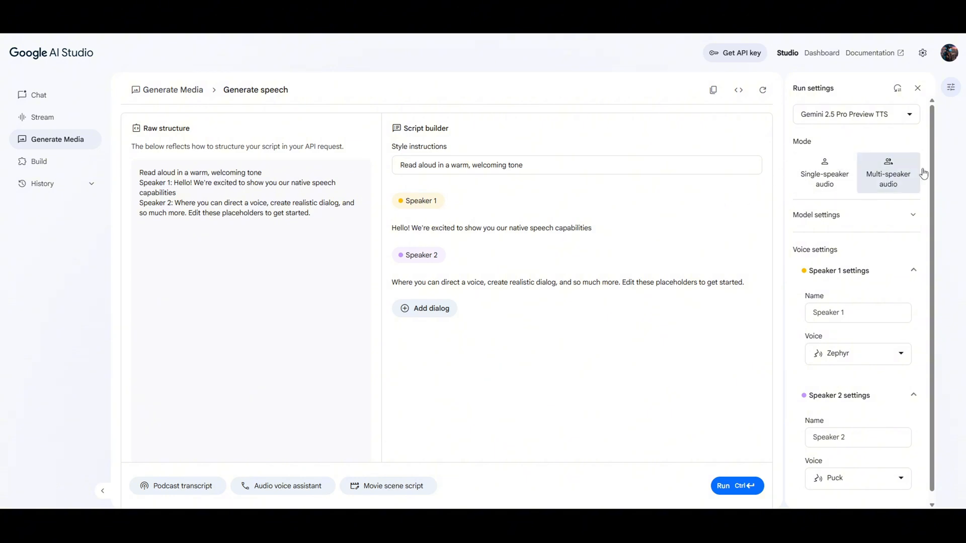
mouse_move(825, 179)
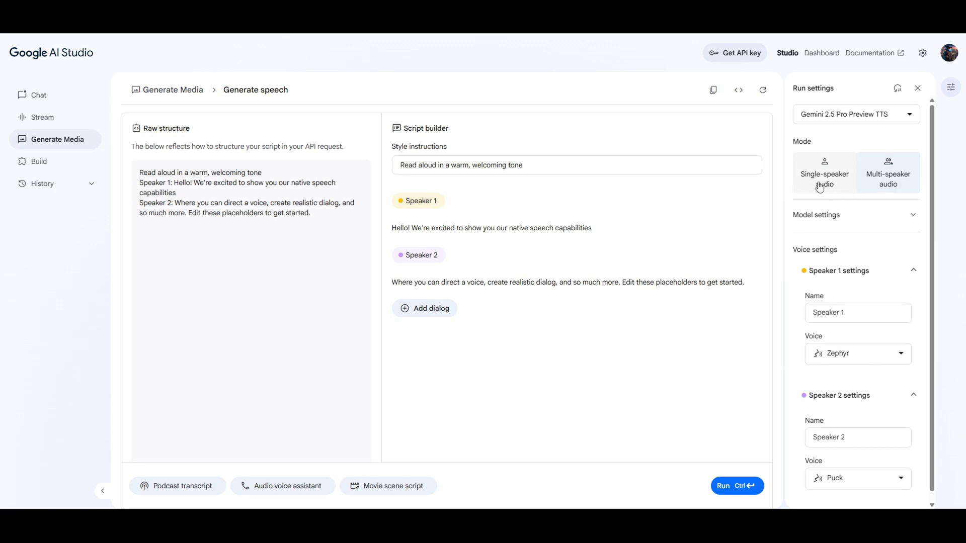
click(887, 173)
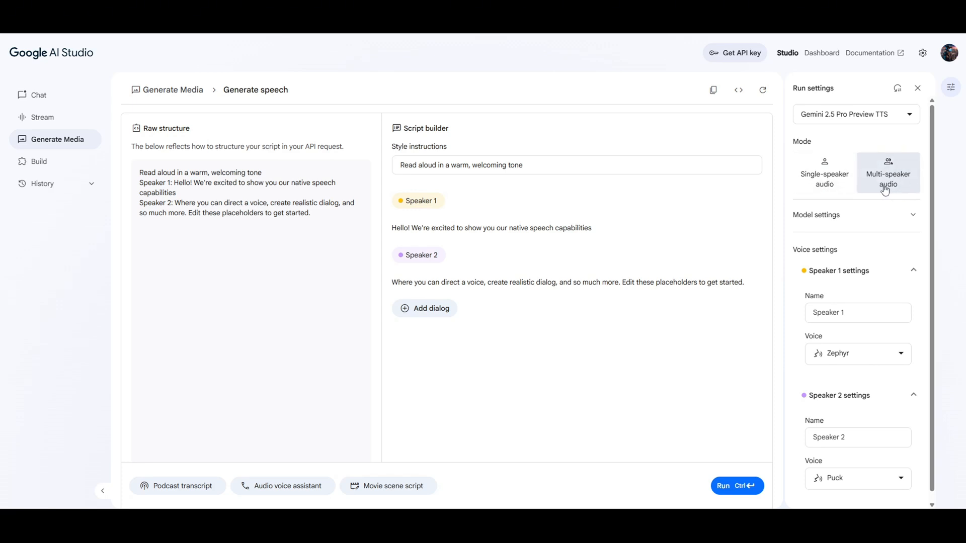
mouse_move(534, 243)
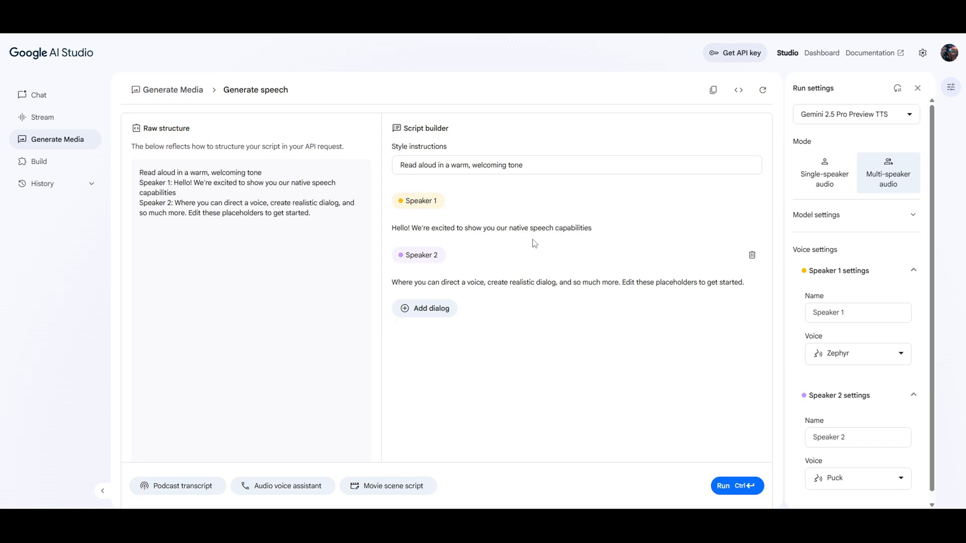
mouse_move(762, 248)
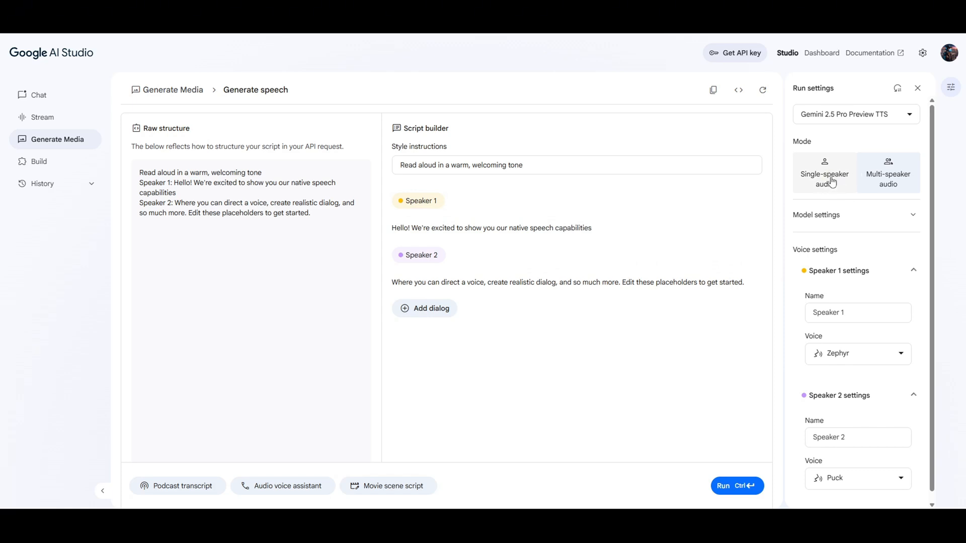
Switch to single-speaker audio and set the style to 'Read aloud in a quick pace and ominous mysterious tone of voice:'.
click(826, 173)
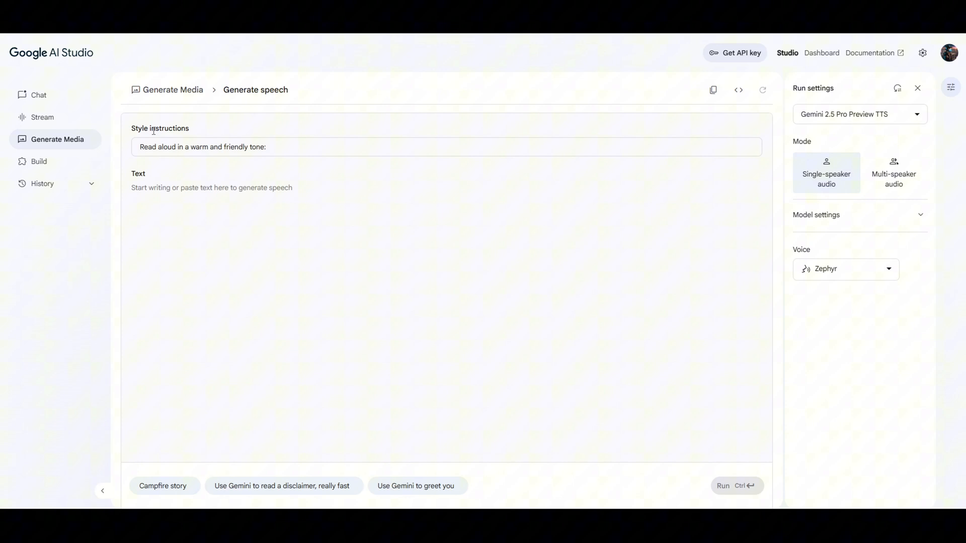
triple_click(203, 147)
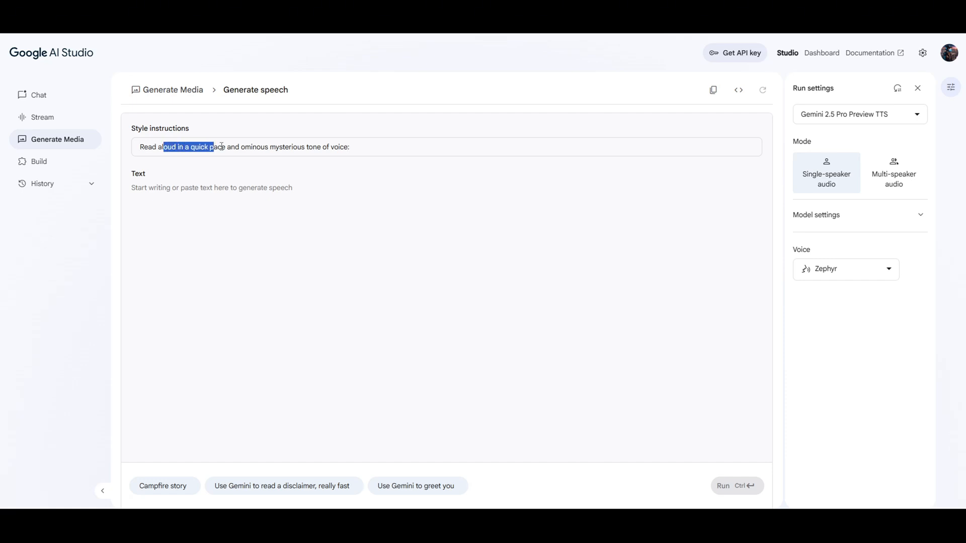
drag(215, 147, 330, 147)
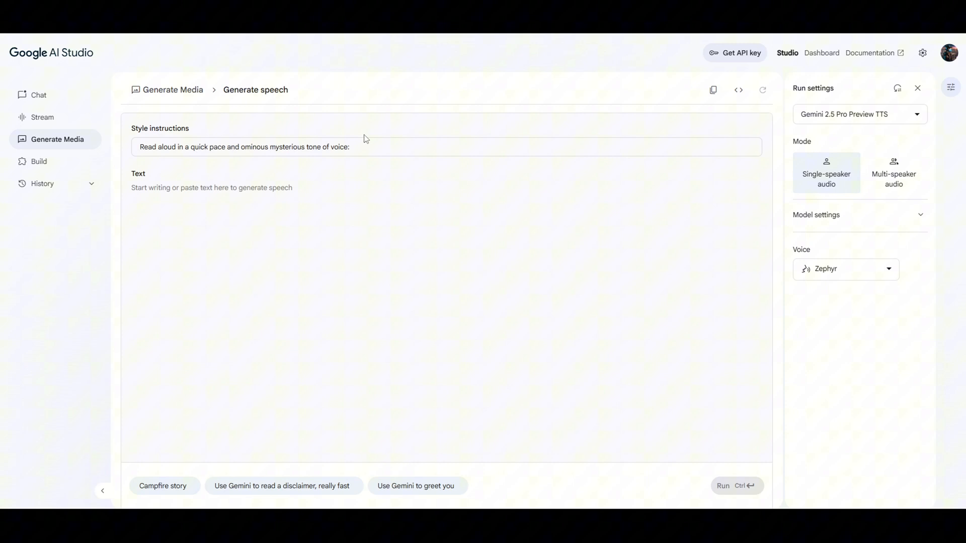
mouse_move(299, 191)
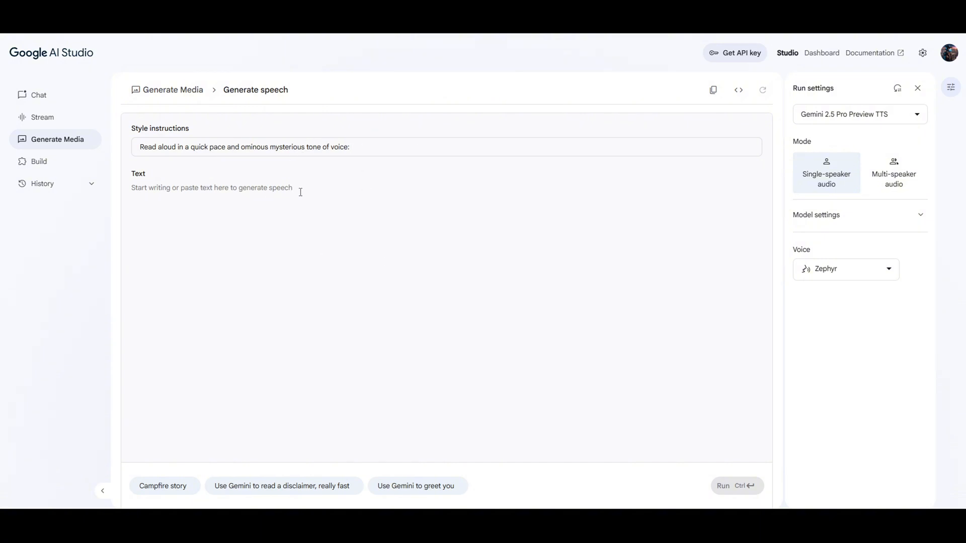
mouse_move(319, 203)
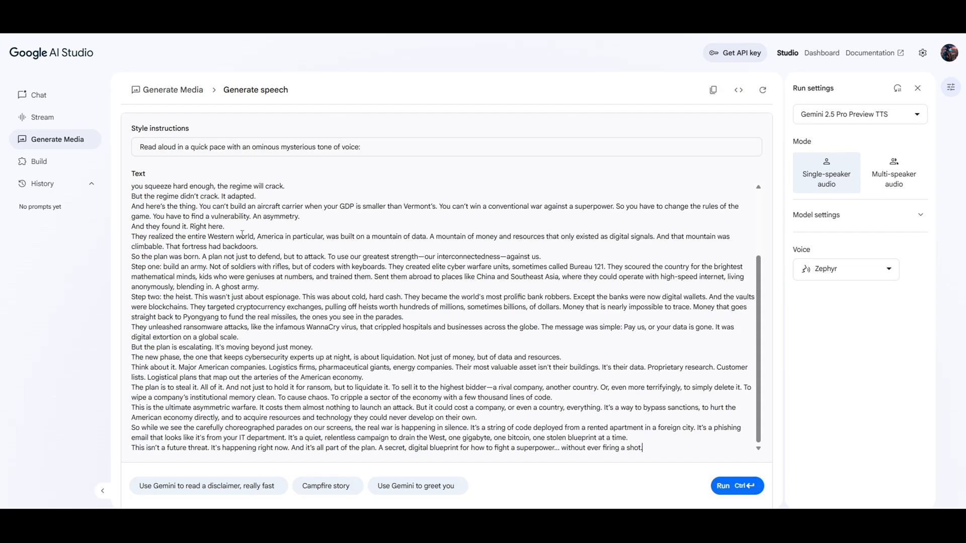
mouse_move(38, 95)
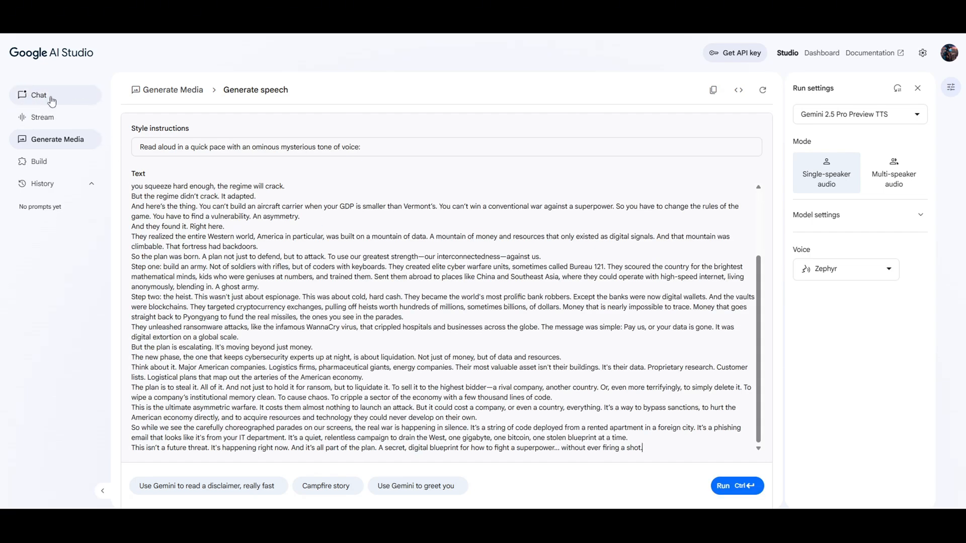
mouse_move(39, 95)
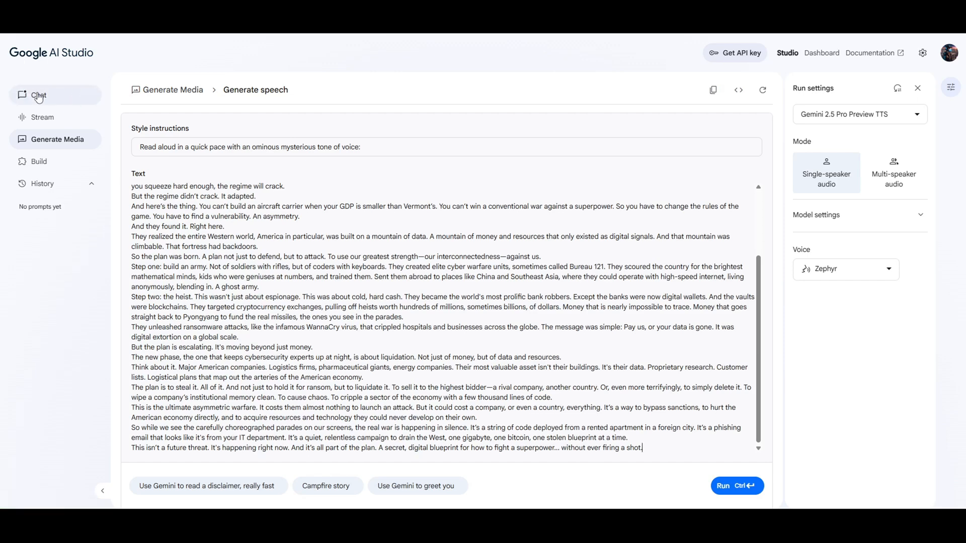
scroll(up, 3)
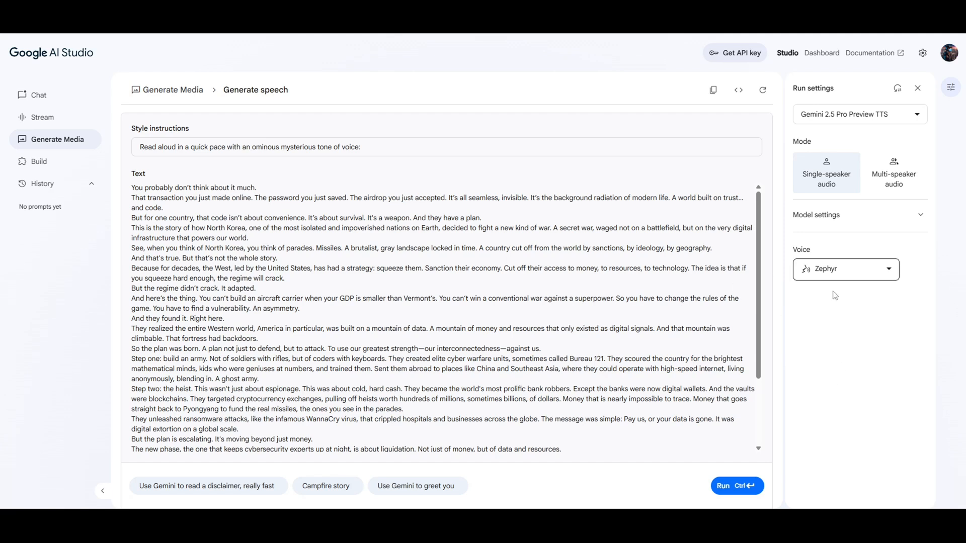
mouse_move(860, 273)
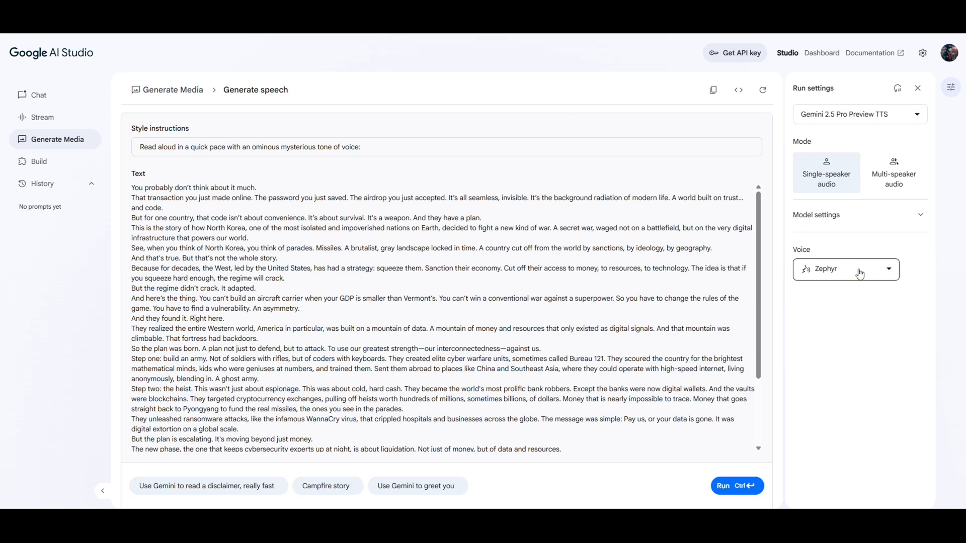
Choose Puck instead of Zephyr as the narration voice, browsing the other options.
click(846, 269)
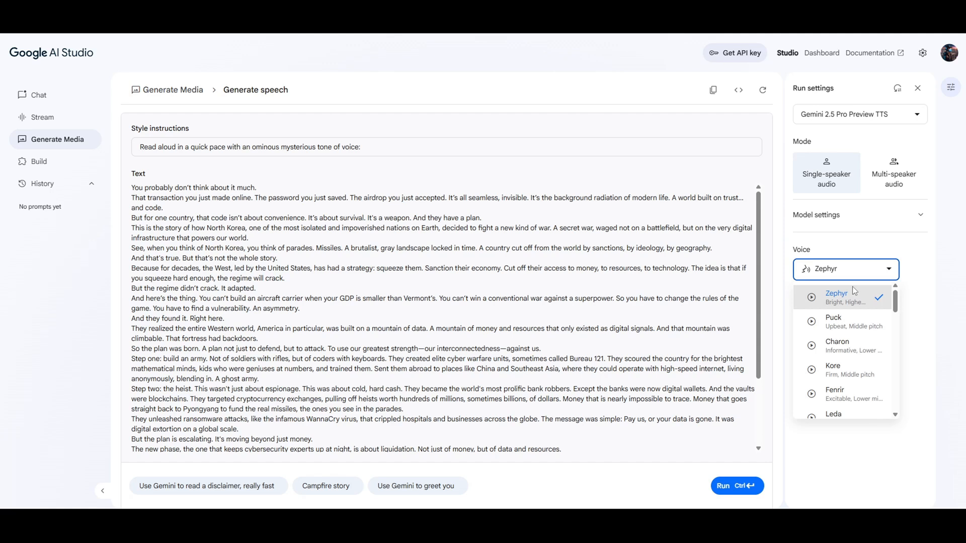
mouse_move(813, 298)
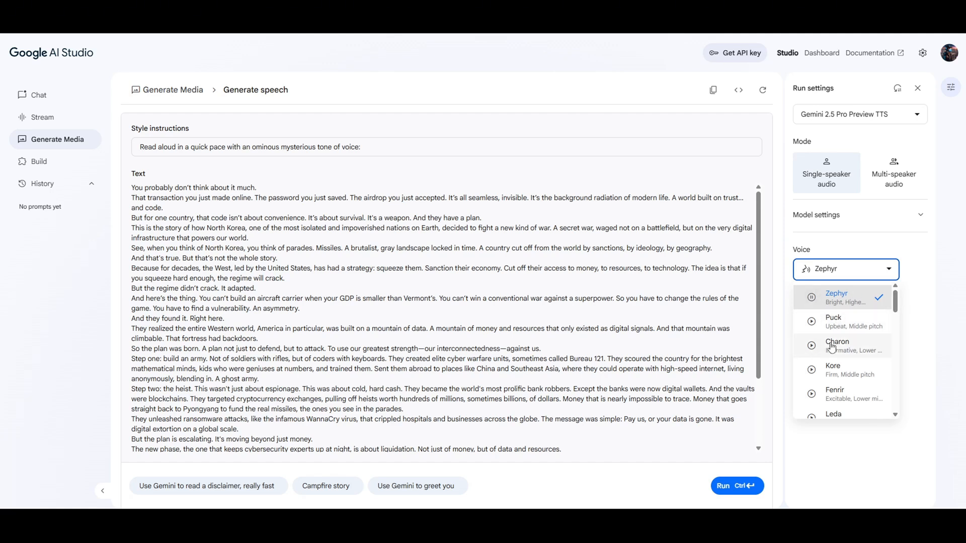
mouse_move(830, 348)
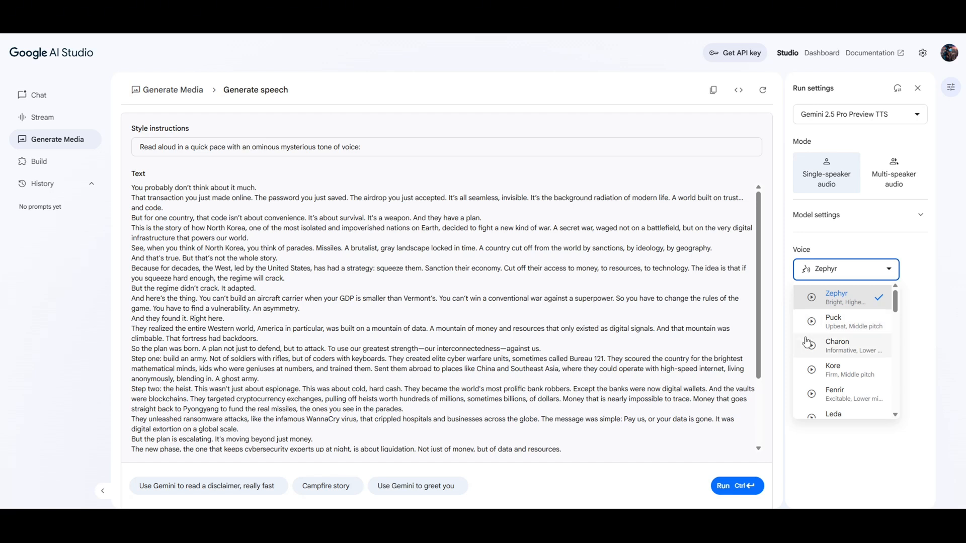
mouse_move(862, 345)
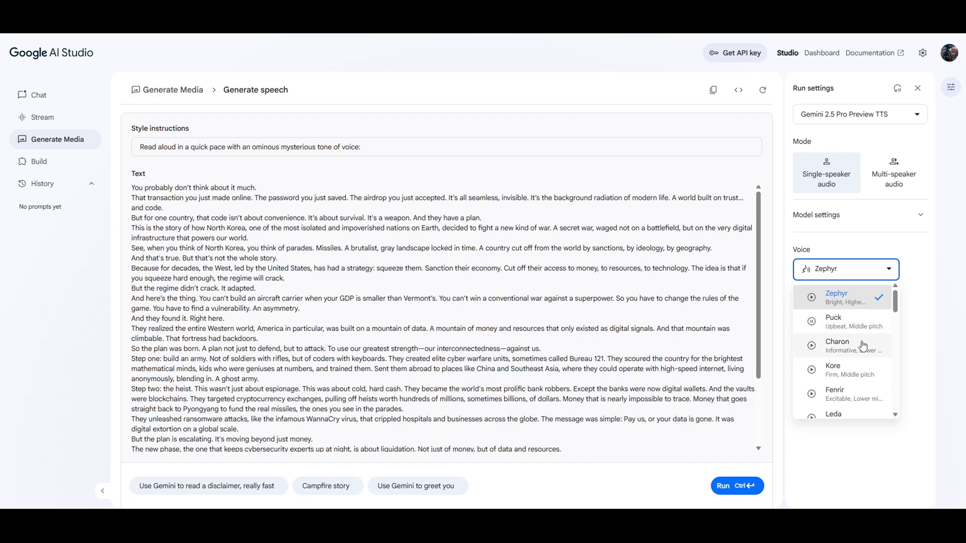
mouse_move(837, 336)
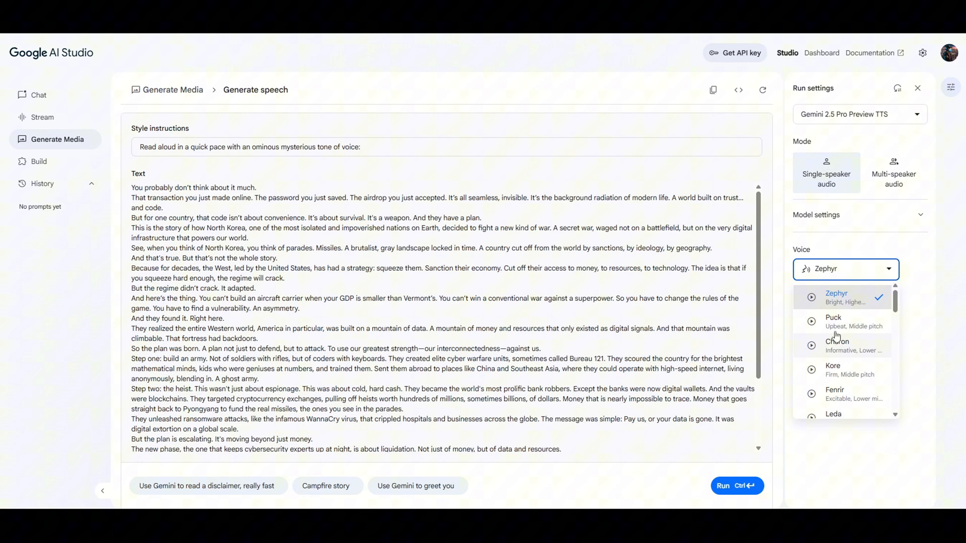
click(834, 321)
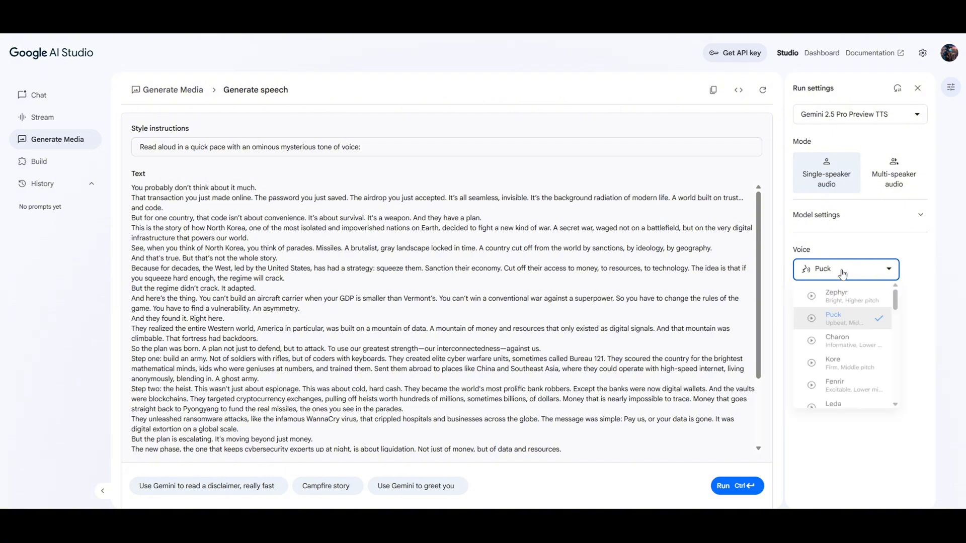
scroll(down, 3)
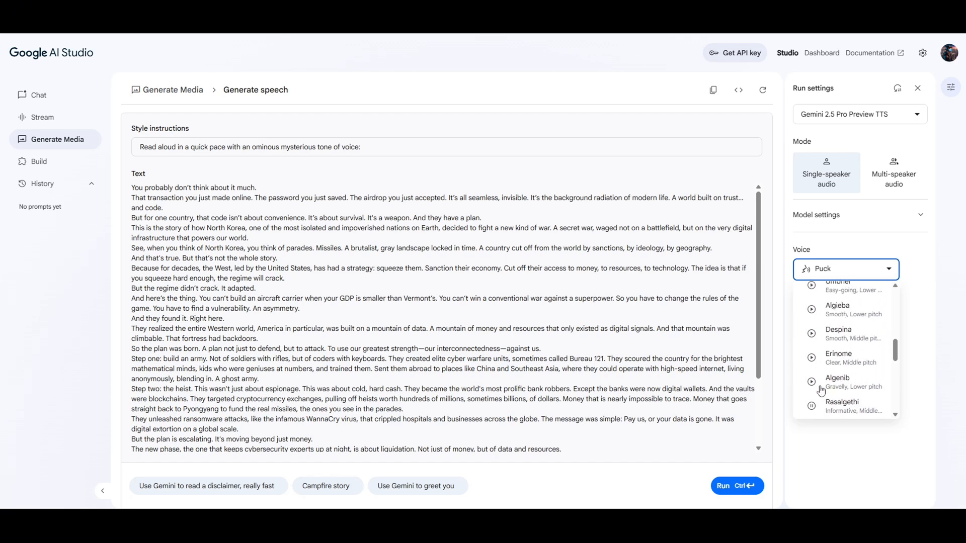
mouse_move(856, 383)
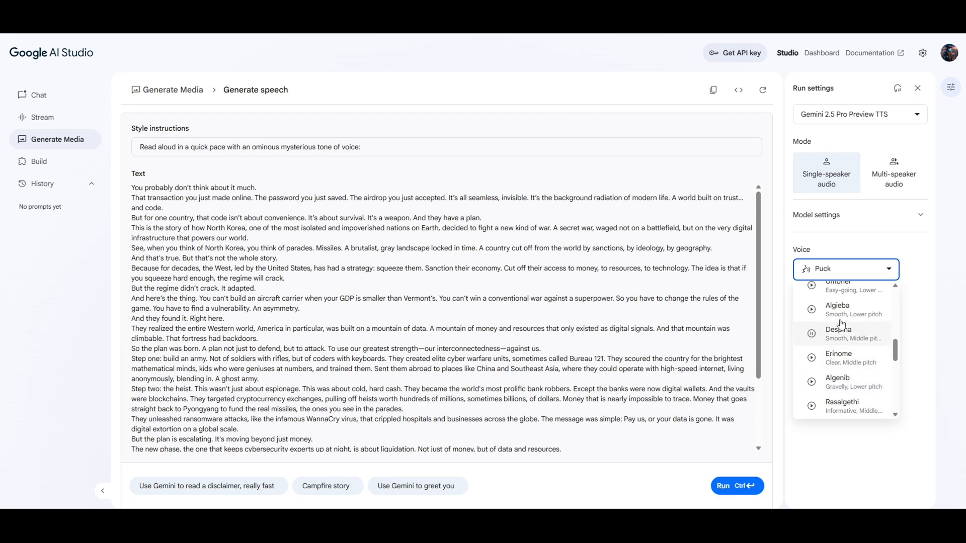
scroll(up, 3)
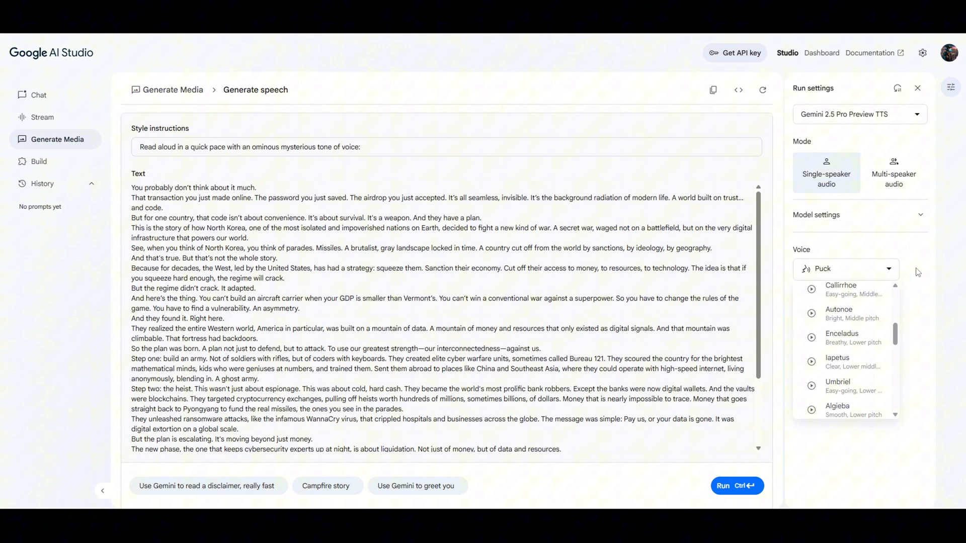
click(913, 273)
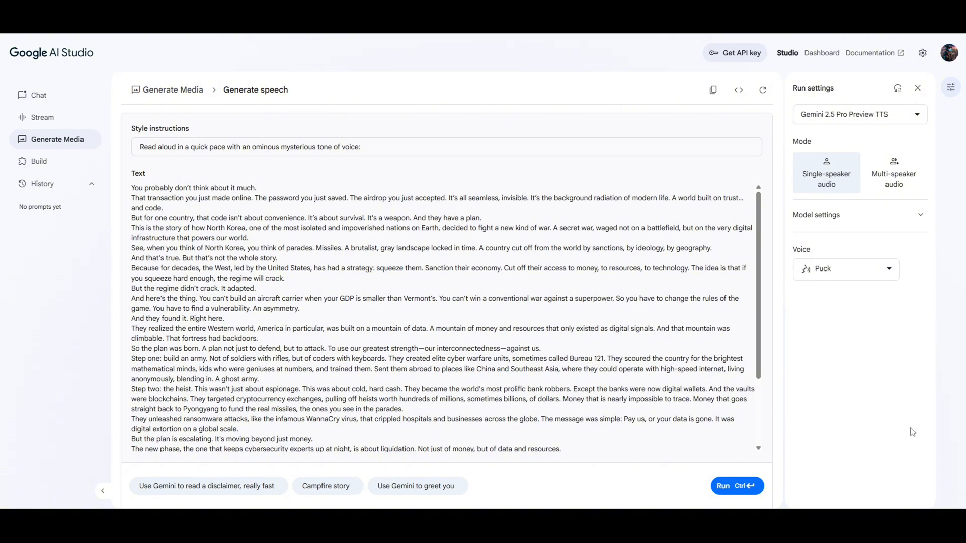
click(846, 269)
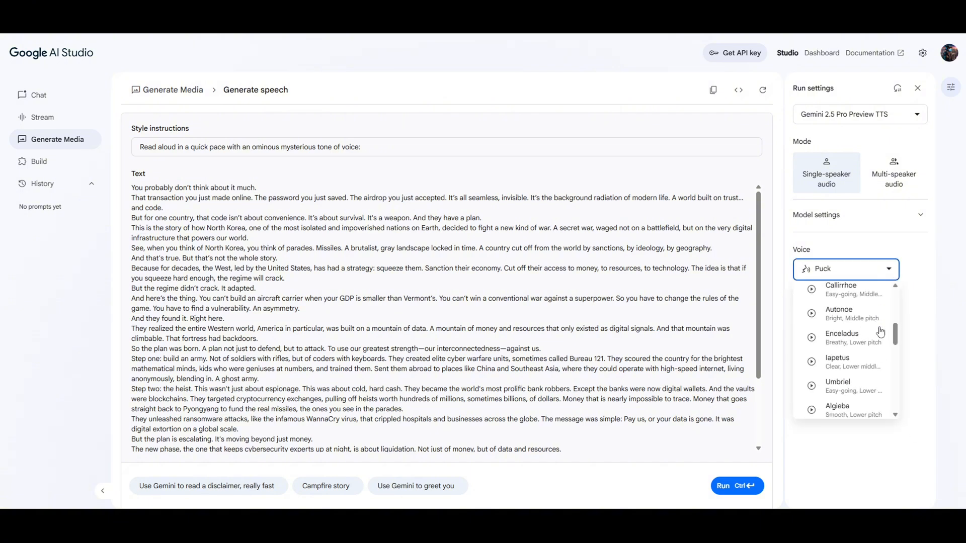
scroll(down, 3)
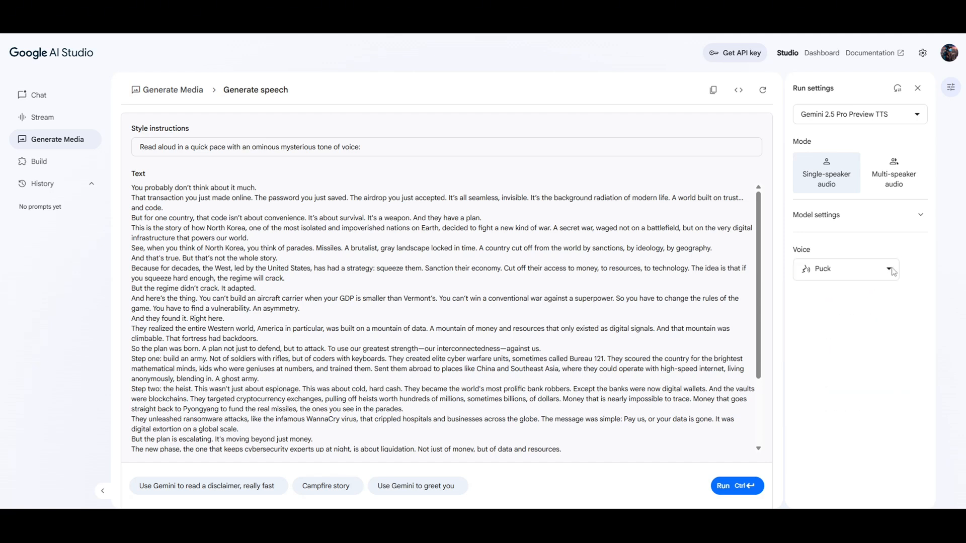
mouse_move(550, 322)
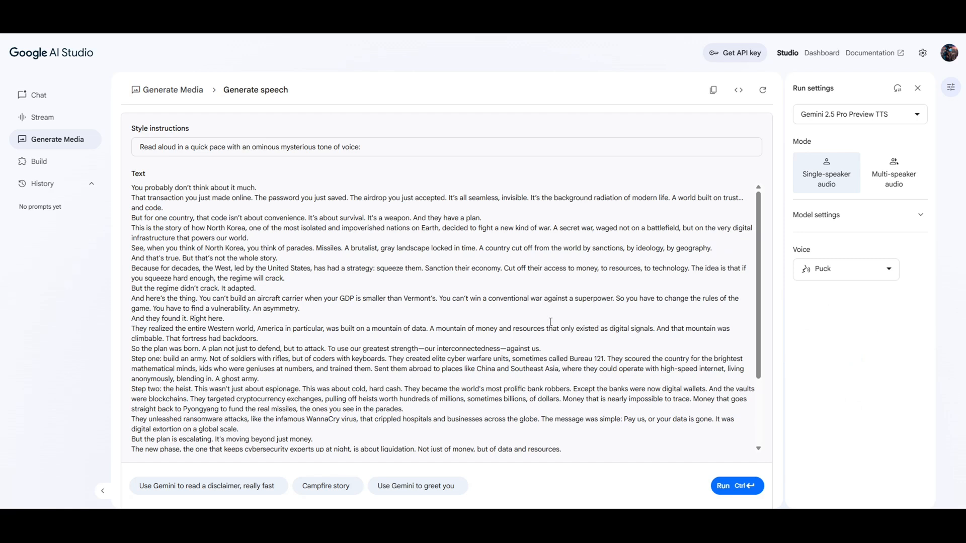
mouse_move(736, 486)
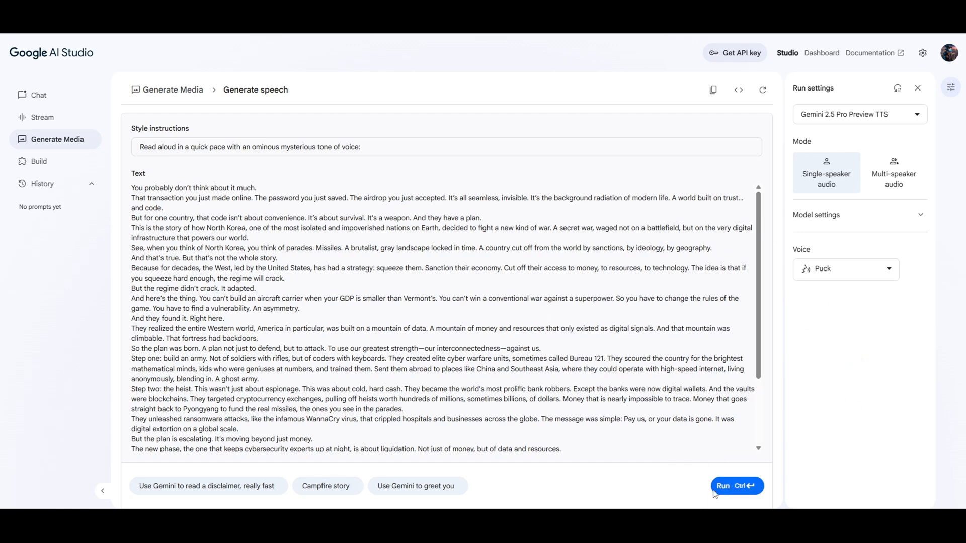
mouse_move(685, 493)
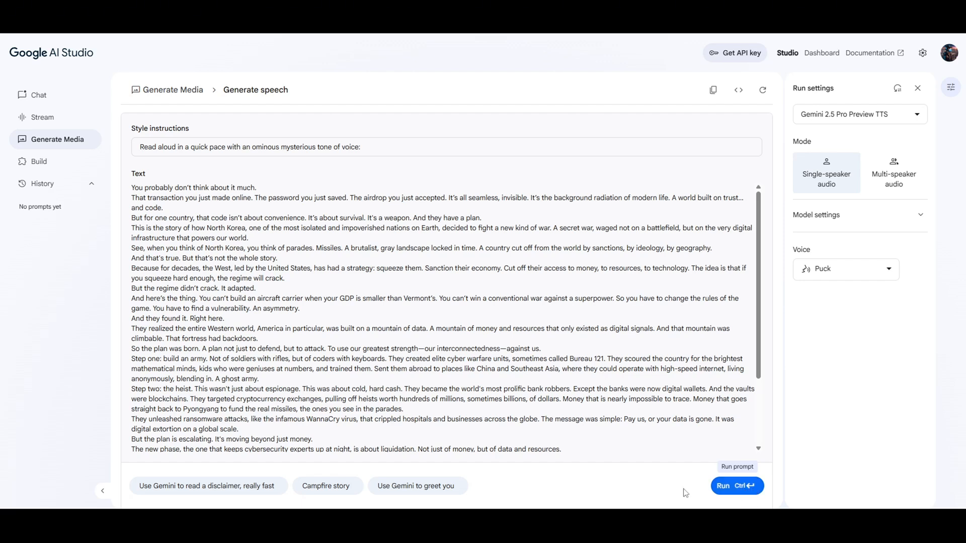
click(737, 485)
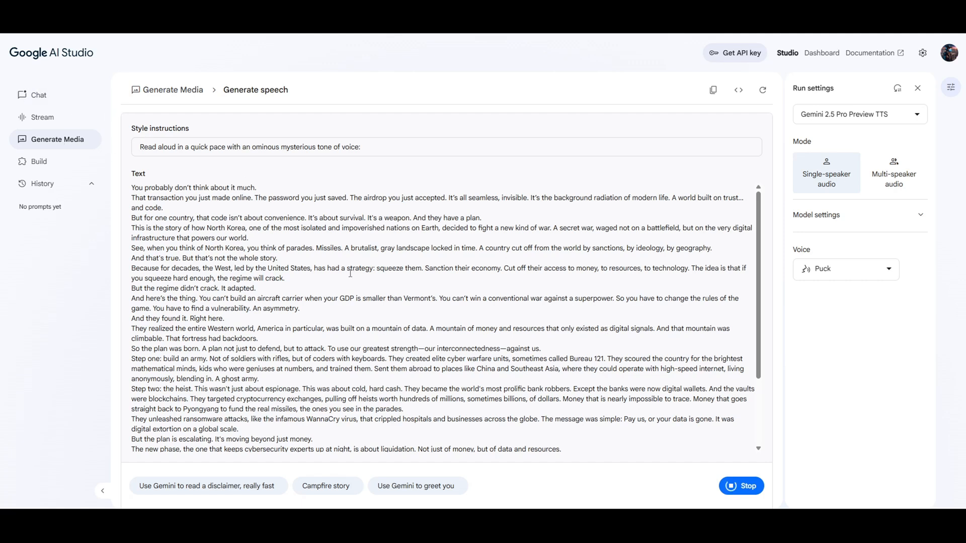
mouse_move(229, 250)
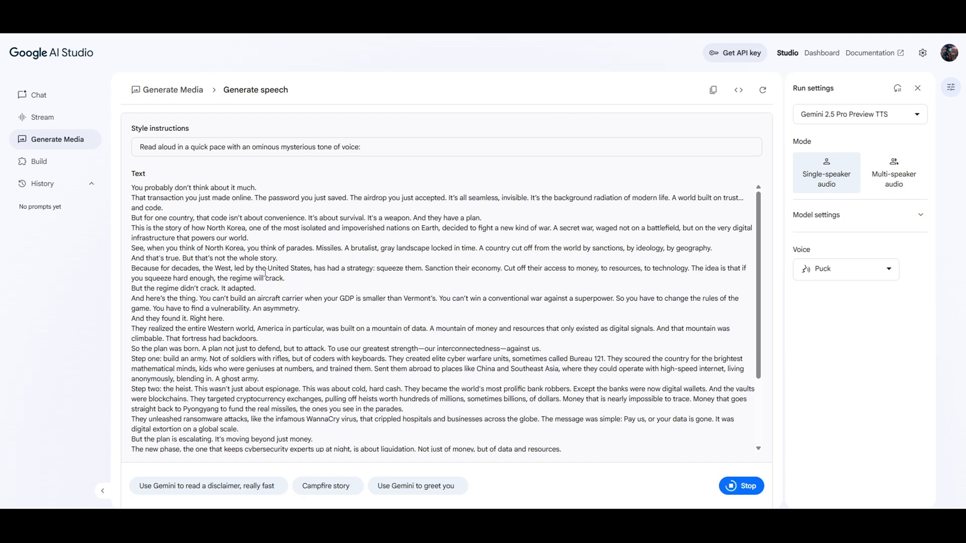
mouse_move(104, 198)
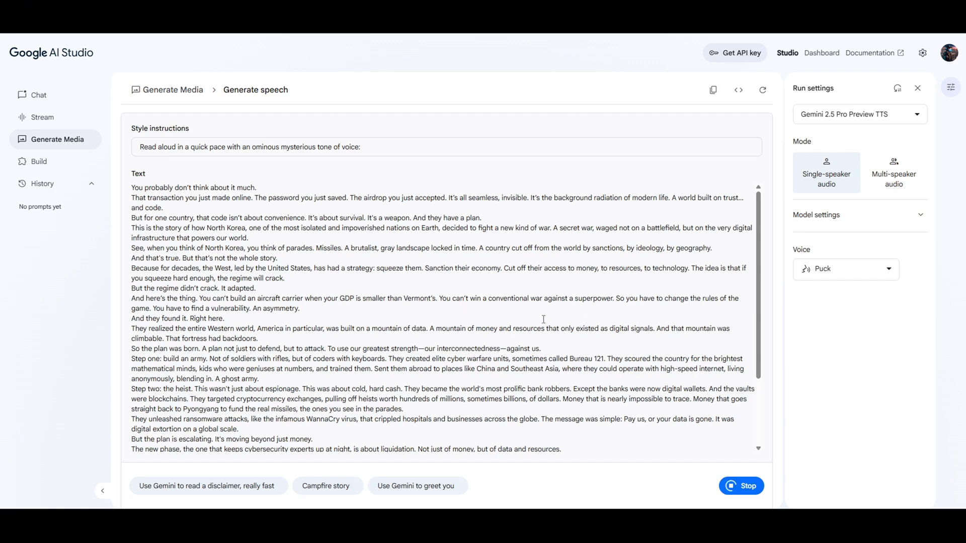
mouse_move(455, 254)
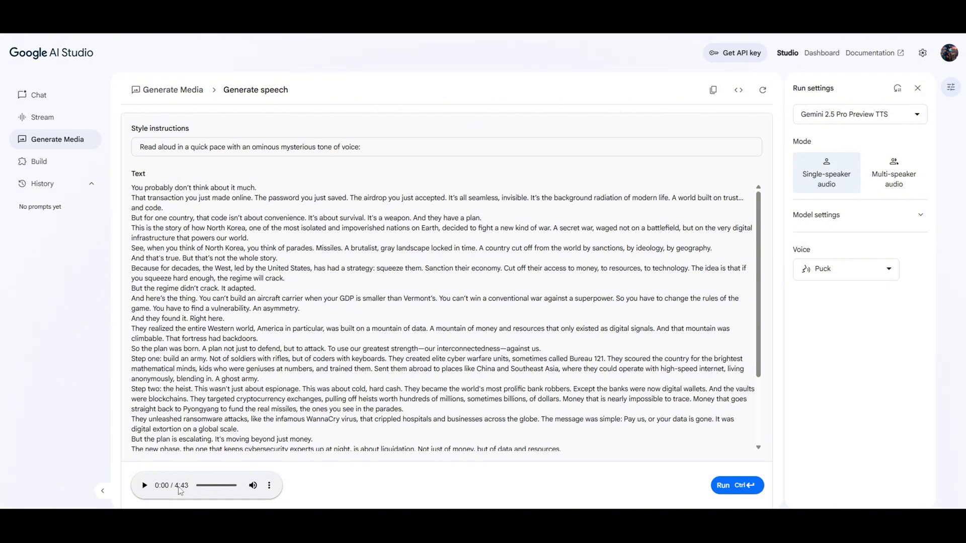
mouse_move(237, 496)
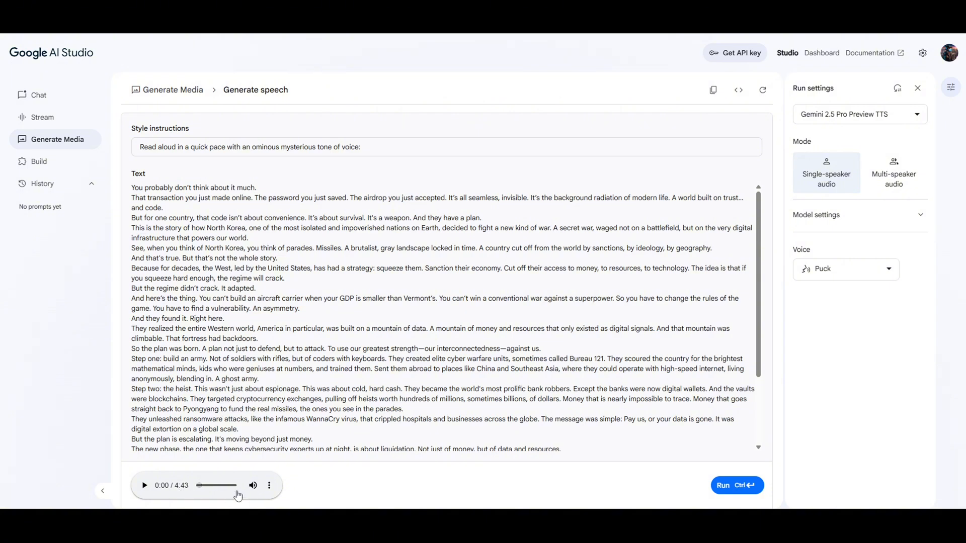
mouse_move(388, 295)
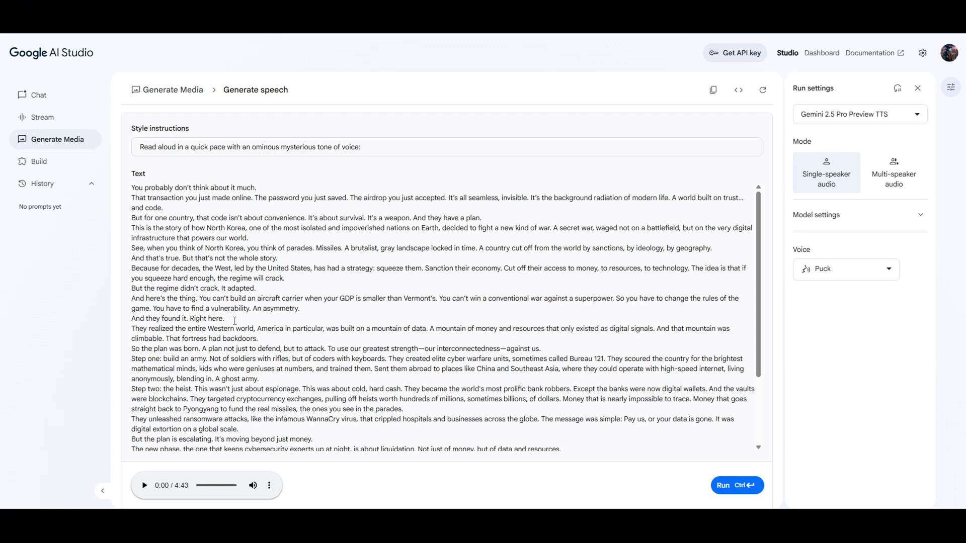
Scroll the script down to review its closing lines once the 4:43 audio is ready.
scroll(down, 3)
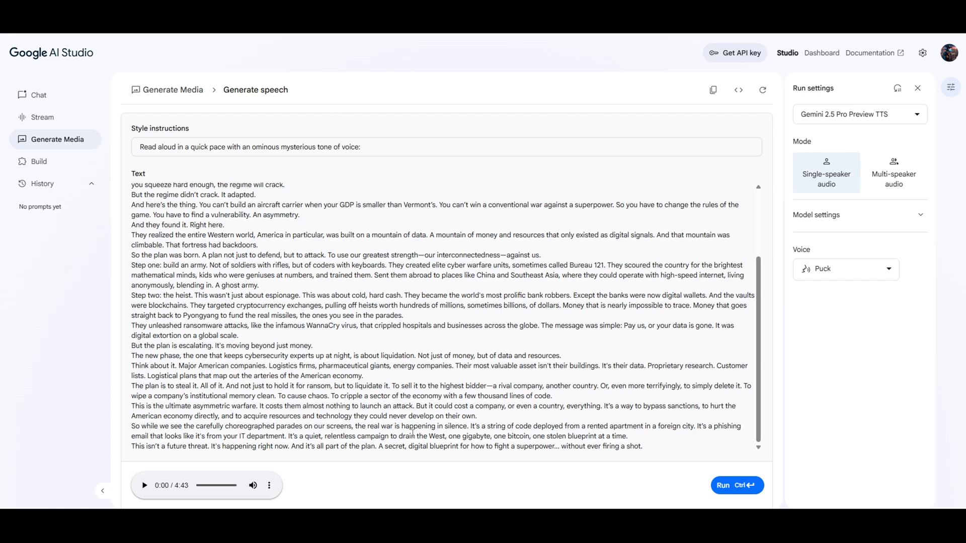
scroll(up, 3)
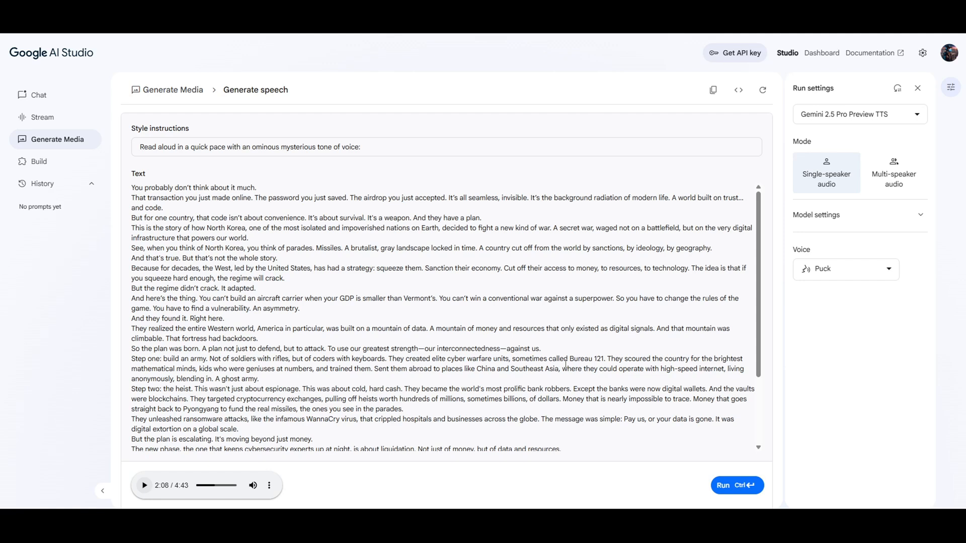
mouse_move(859, 290)
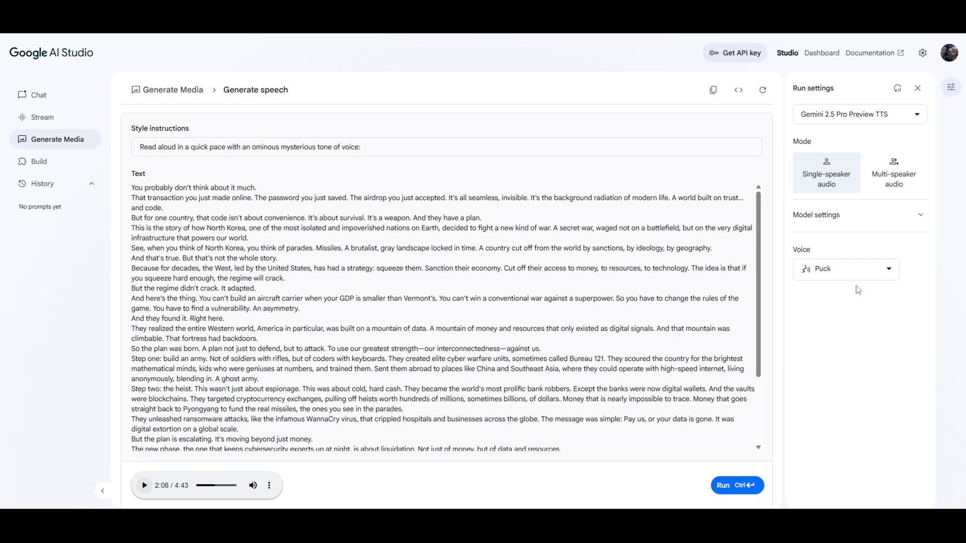
Show the voice list again to compare options like Zephyr and Charon, keeping Puck selected.
click(846, 269)
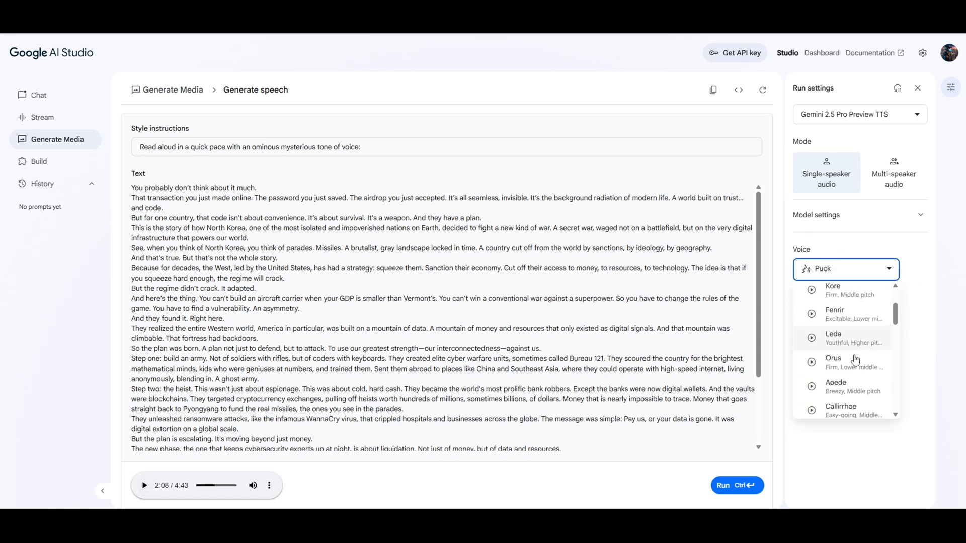
scroll(up, 3)
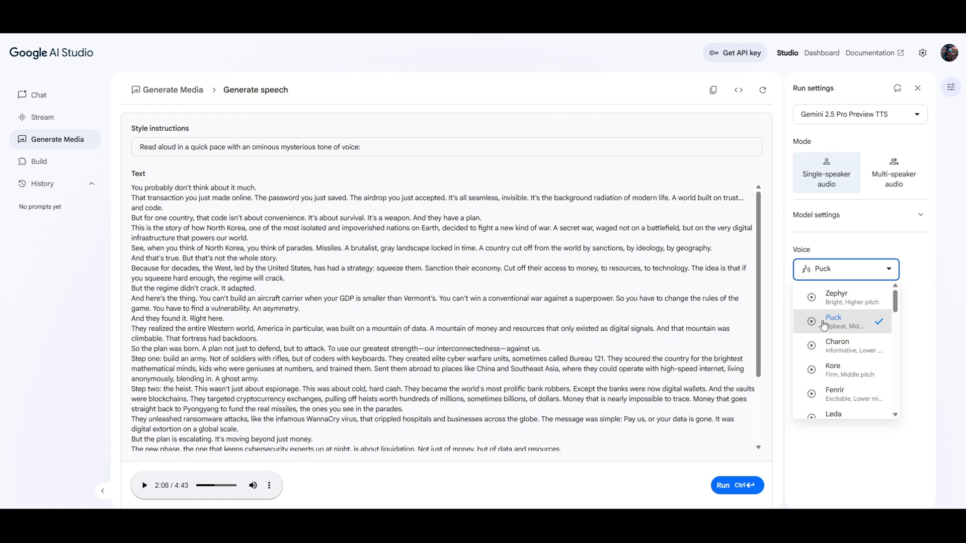
mouse_move(270, 292)
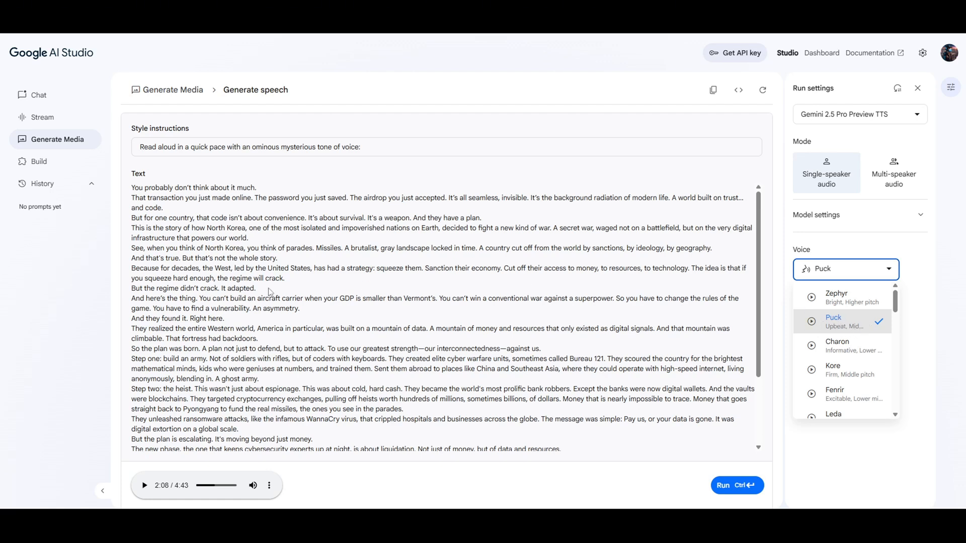
mouse_move(363, 333)
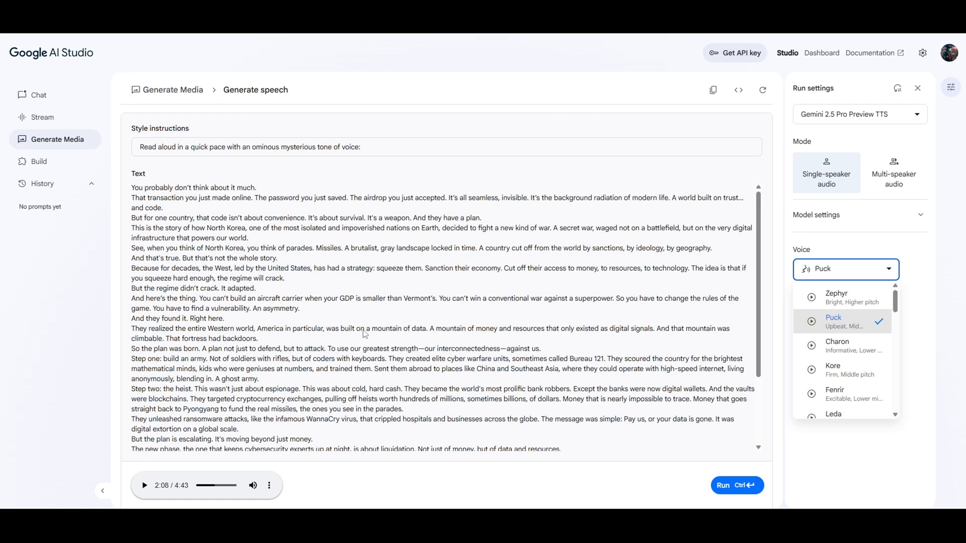
mouse_move(840, 326)
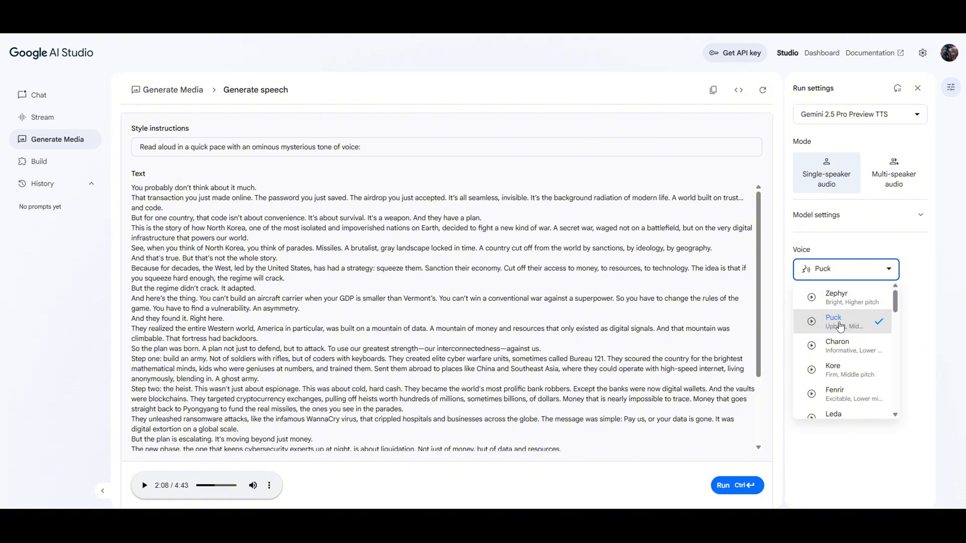
mouse_move(898, 275)
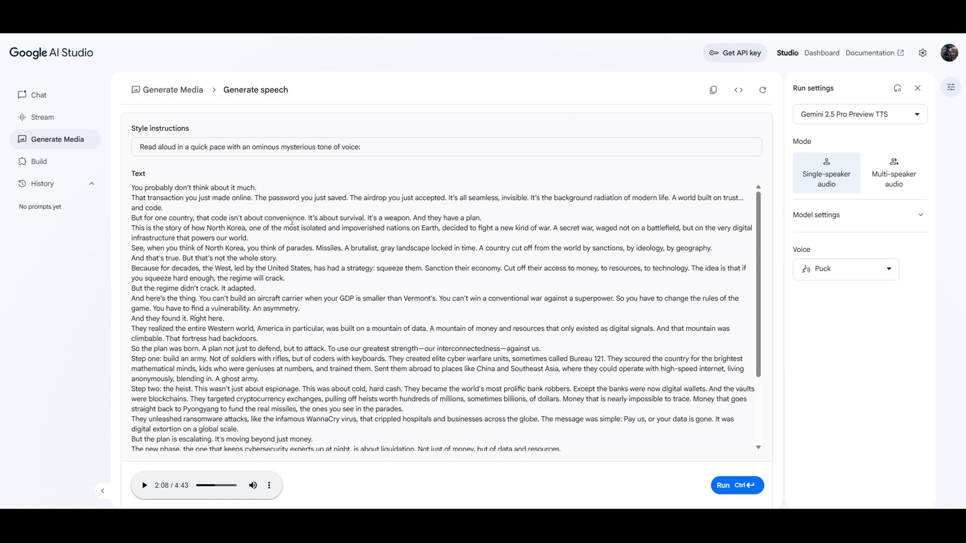
mouse_move(434, 327)
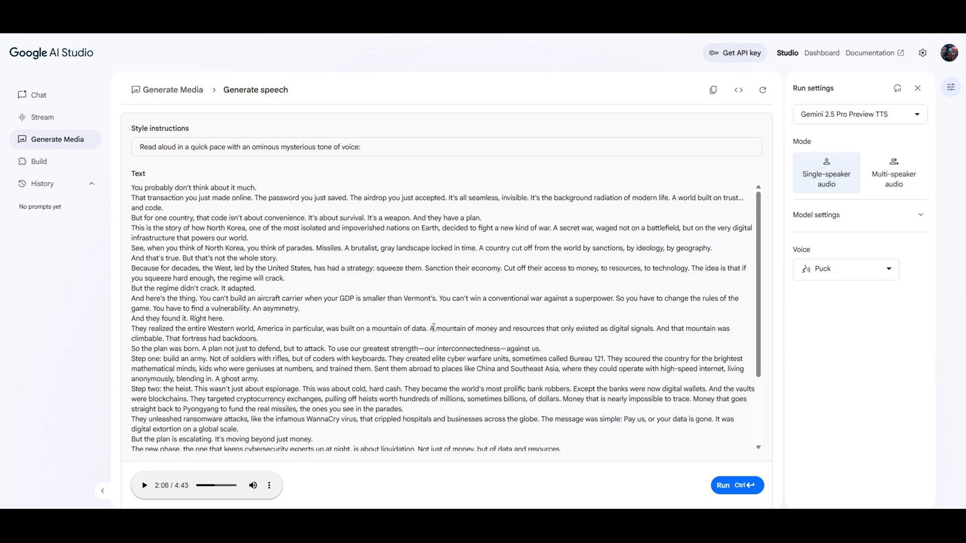
mouse_move(648, 405)
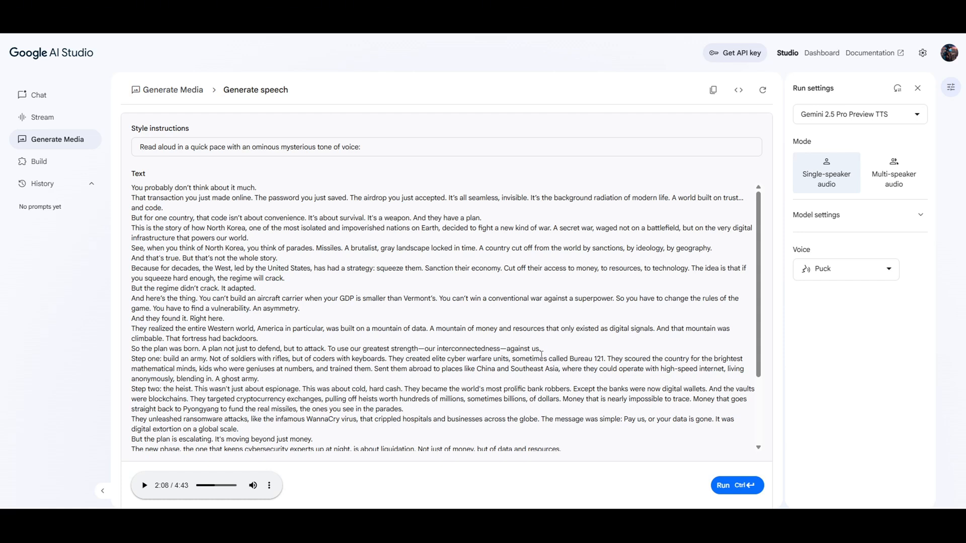
mouse_move(880, 369)
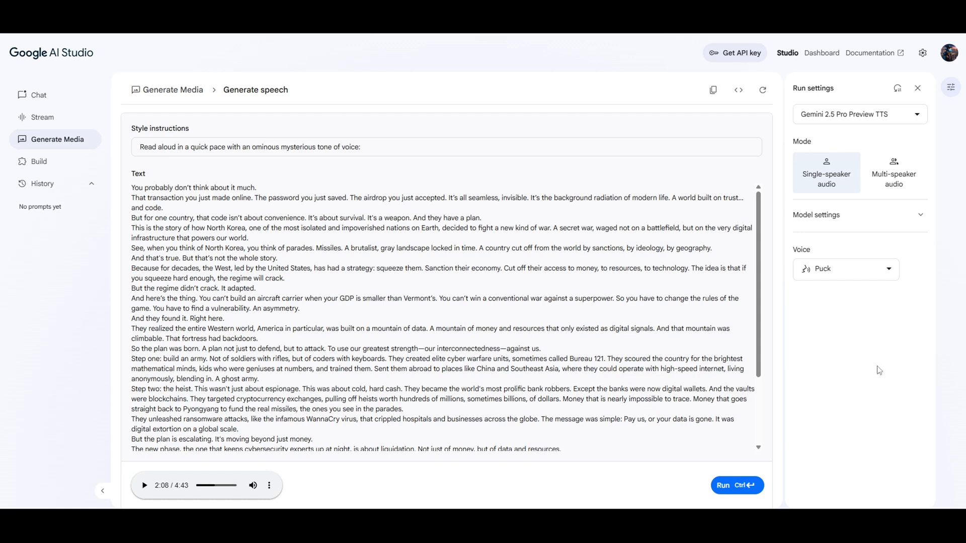